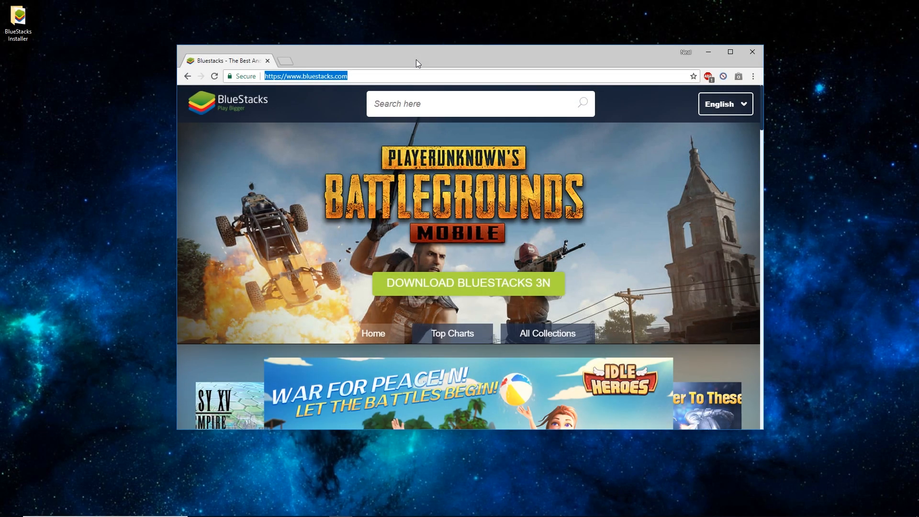
mouse_move(314, 97)
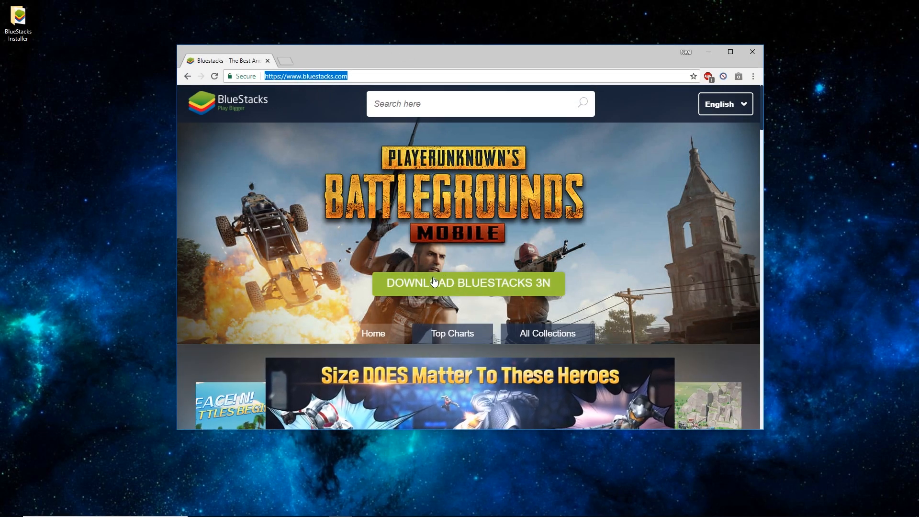
Download the BlueStacks installer from bluestacks.com, saving it to Desktop > BlueStacks Installer.
click(469, 283)
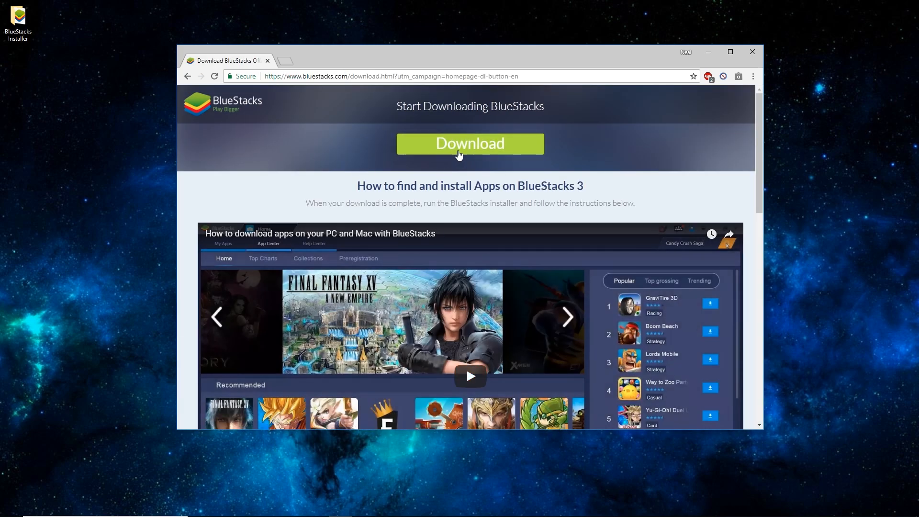
click(469, 144)
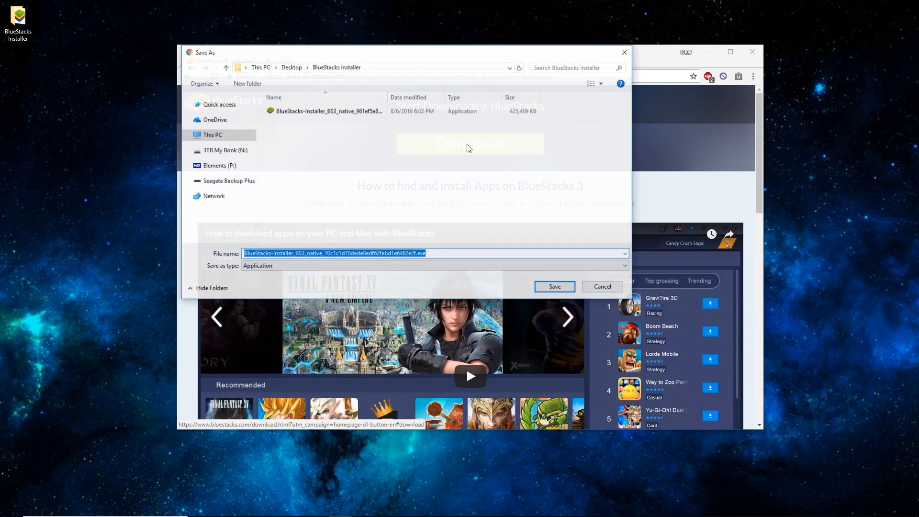
click(451, 253)
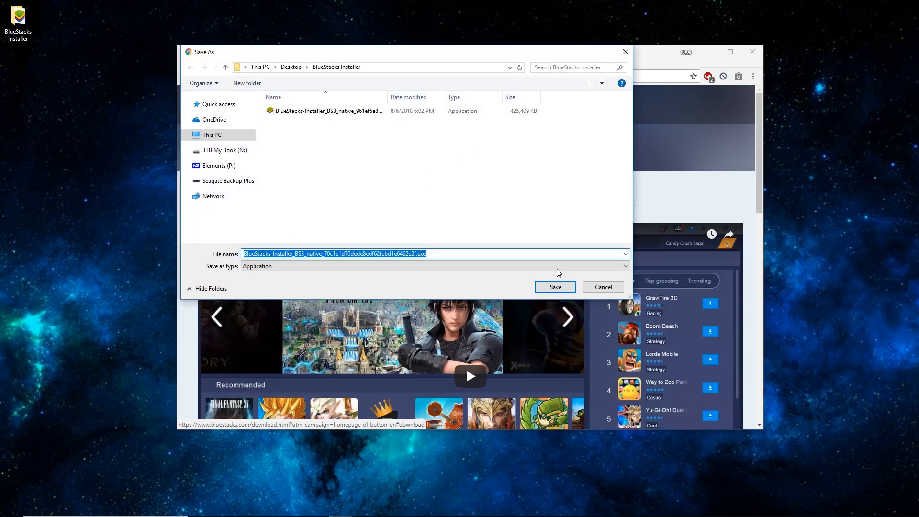
mouse_move(546, 132)
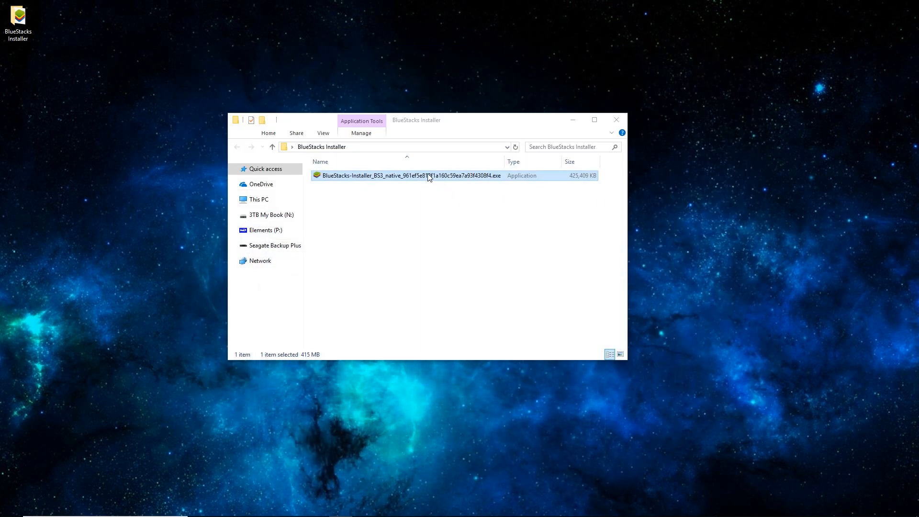
mouse_move(421, 179)
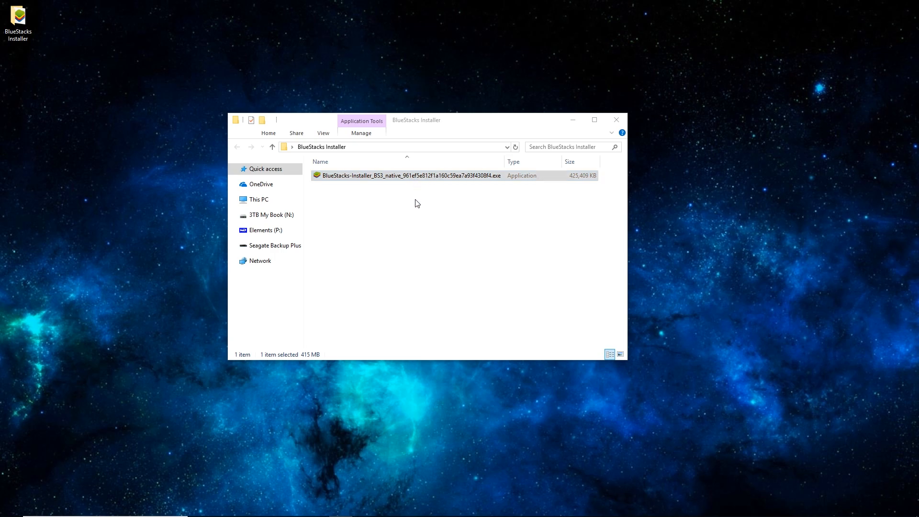
mouse_move(421, 219)
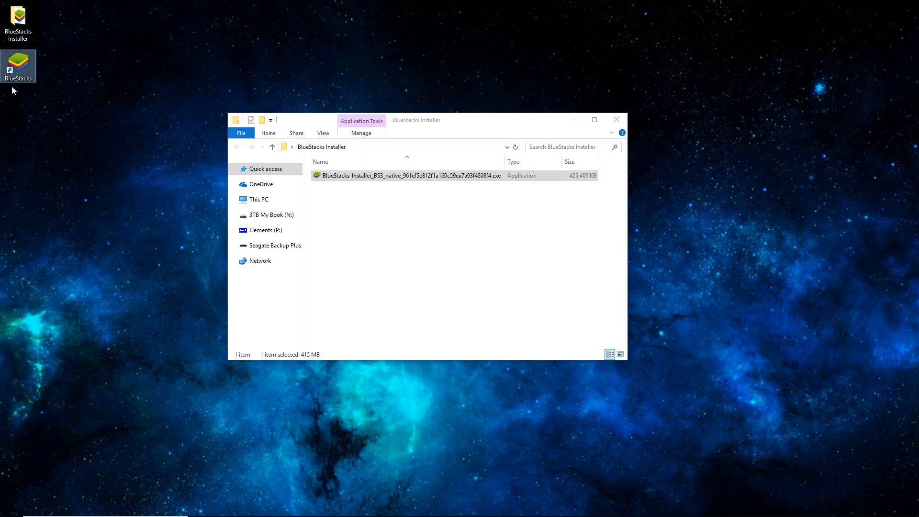
mouse_move(20, 72)
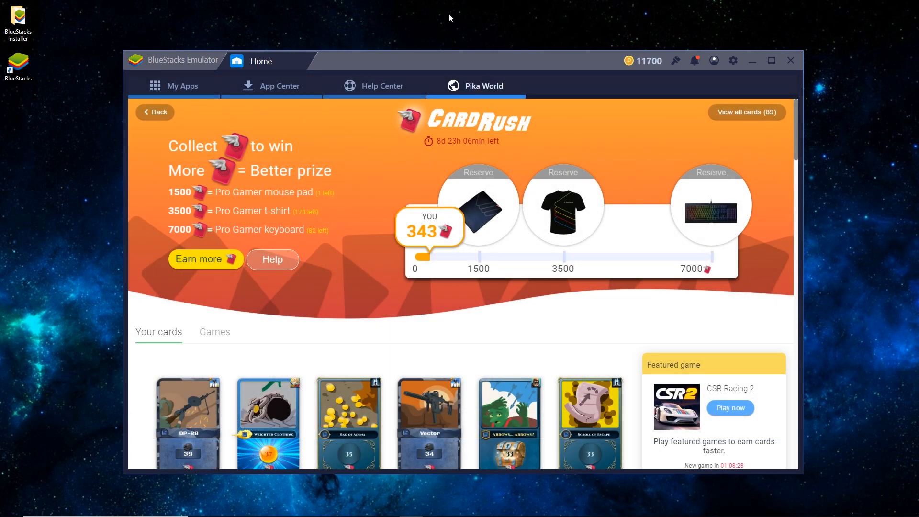
mouse_move(480, 92)
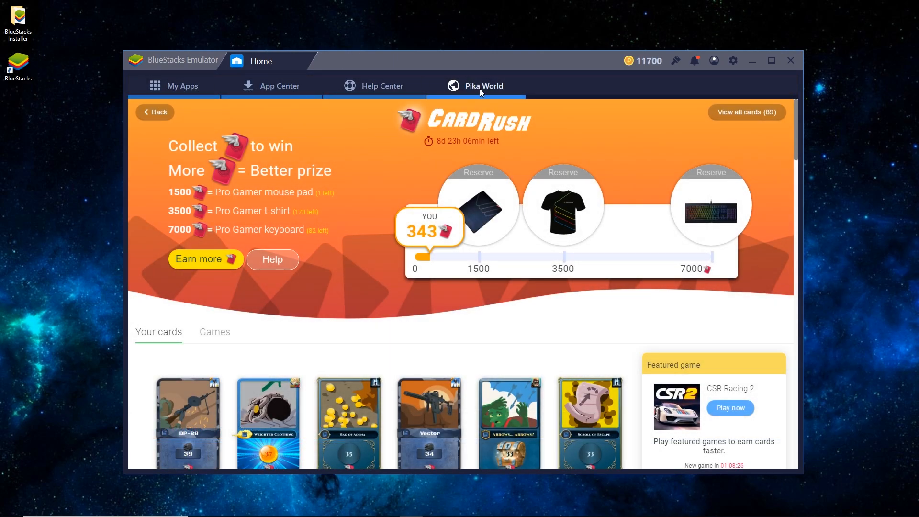
Return to My Apps and dismiss the 'Recommended for you' tip.
click(182, 86)
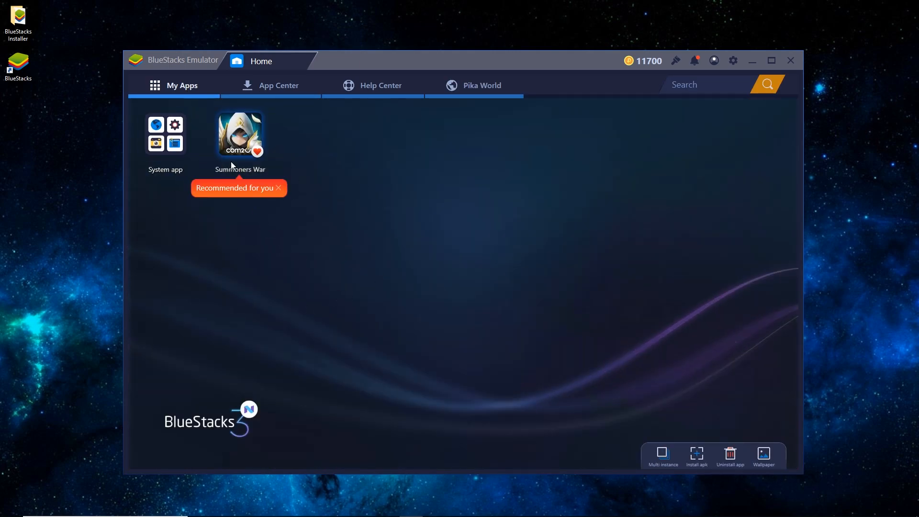
click(278, 189)
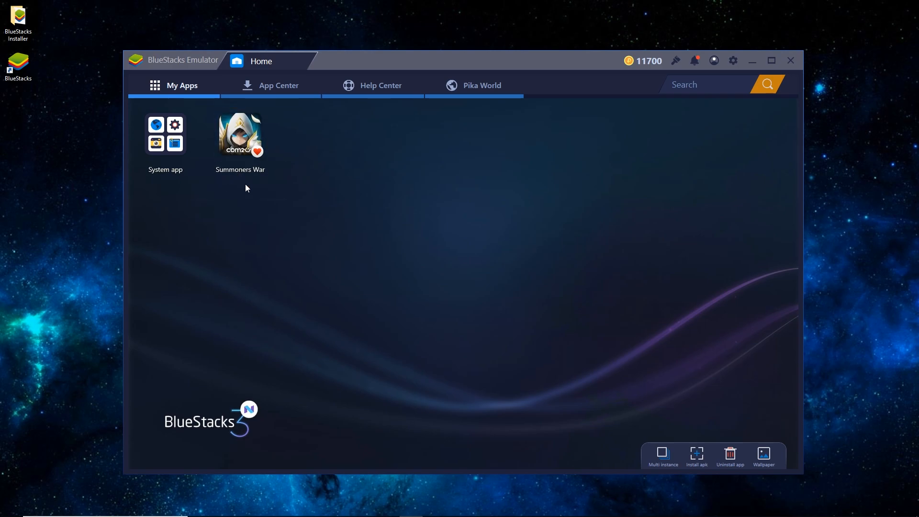
mouse_move(259, 227)
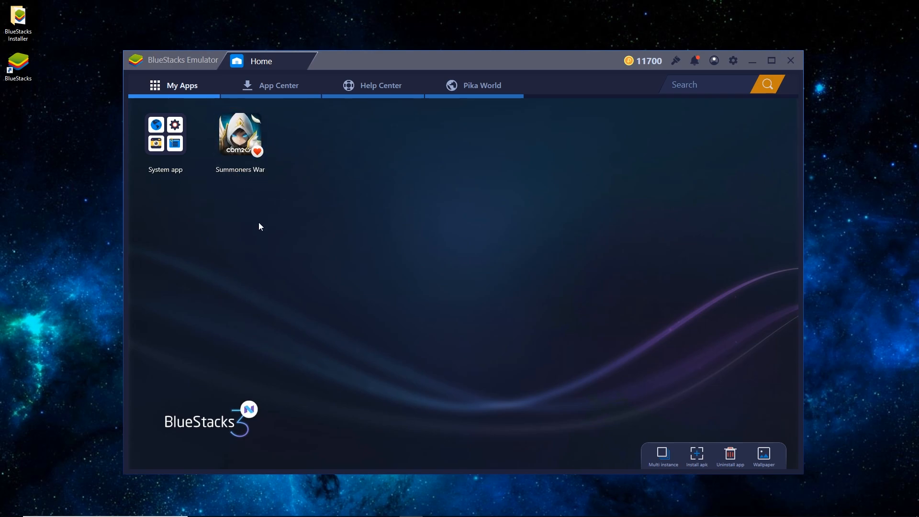
mouse_move(352, 207)
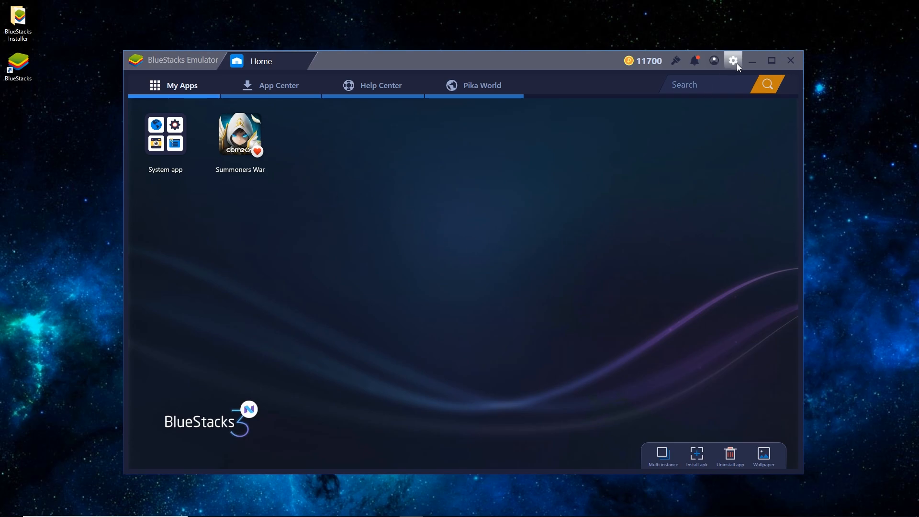
In Settings > Display, try 1920 x 1080 then keep the System default resolution.
click(732, 61)
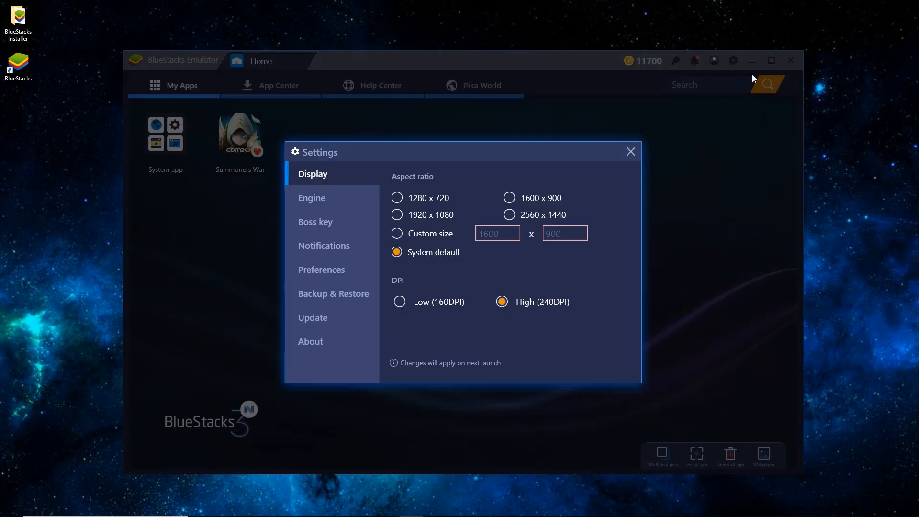
mouse_move(433, 220)
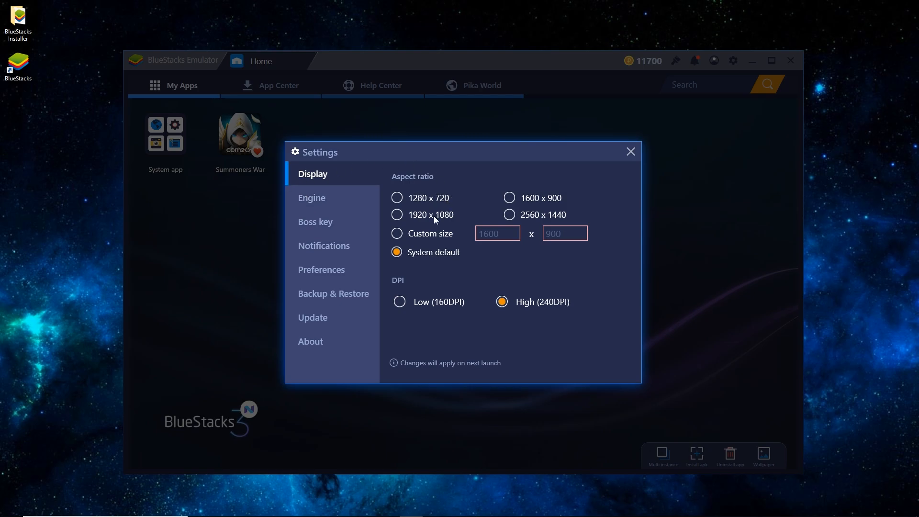
mouse_move(461, 204)
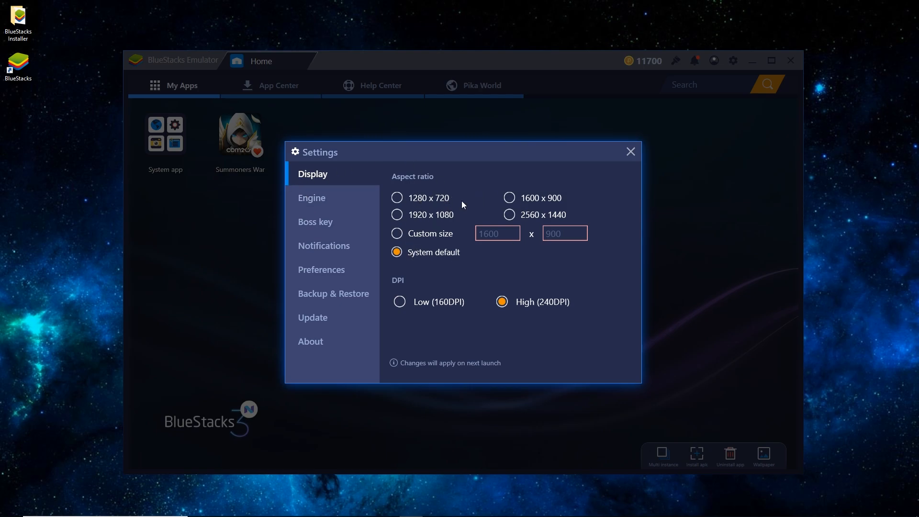
click(397, 215)
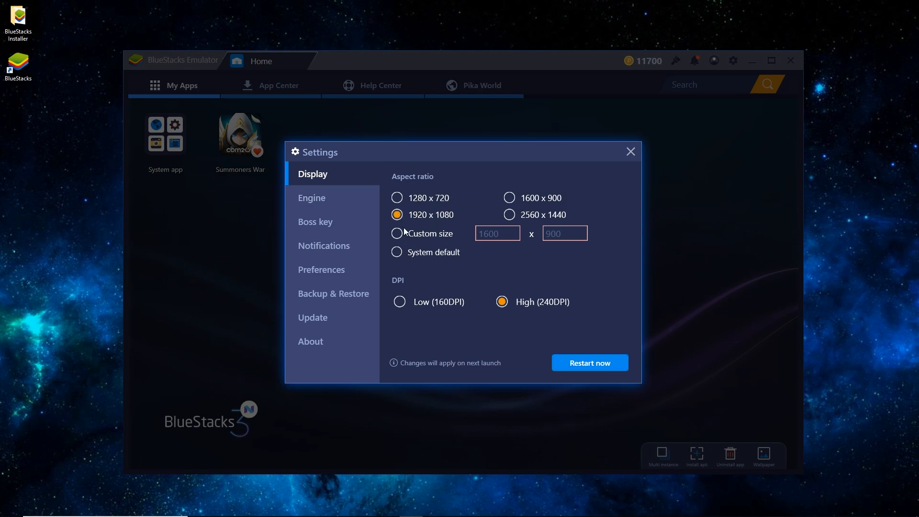
click(397, 252)
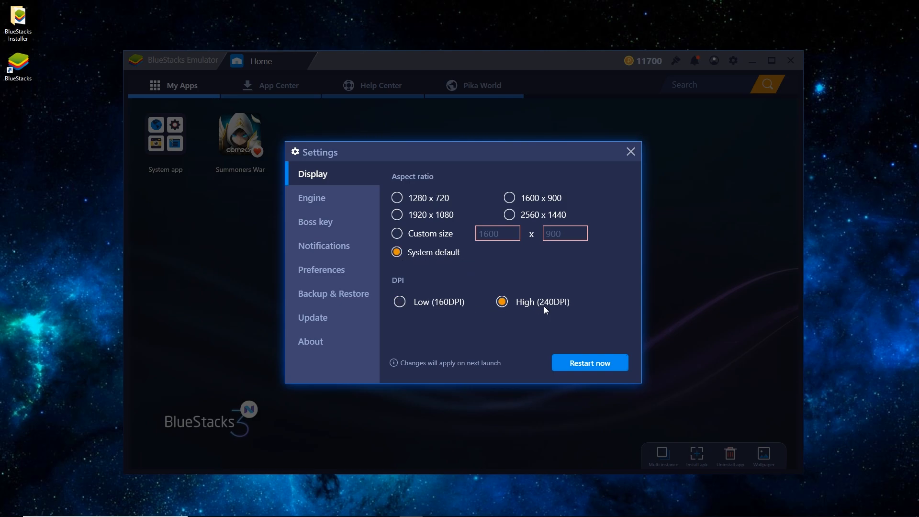
In Engine settings, keep OpenGL graphics mode and set CPU cores to 4.
click(312, 197)
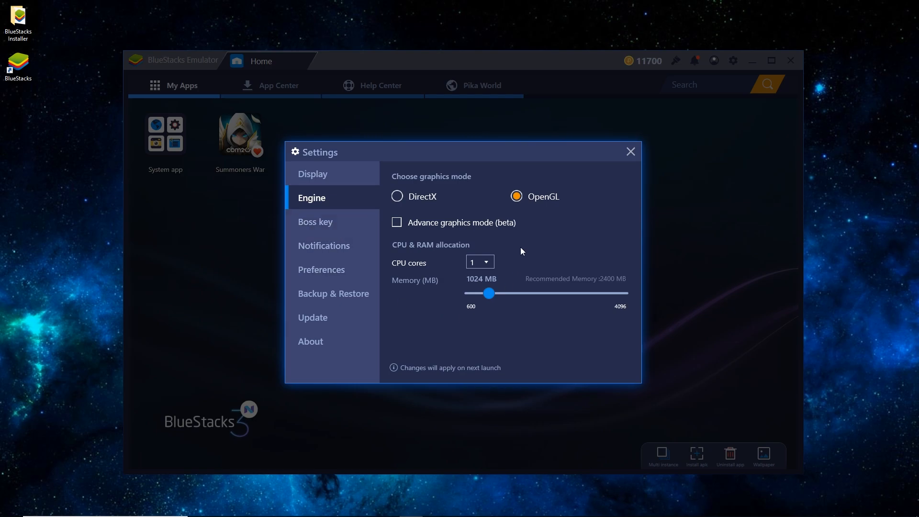
click(396, 196)
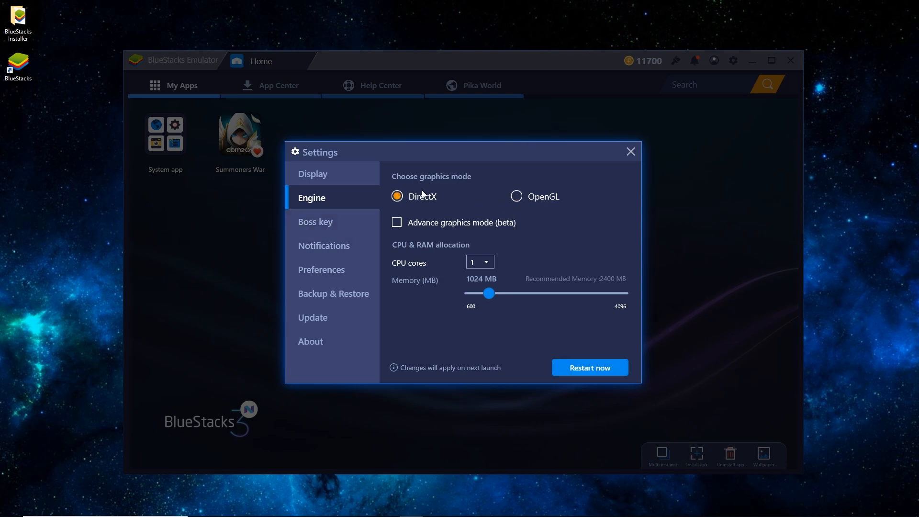
click(517, 195)
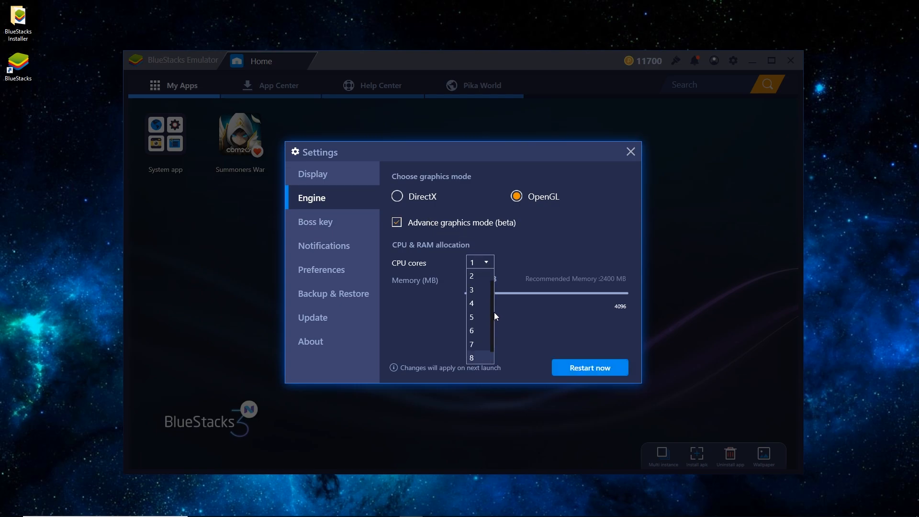
click(471, 303)
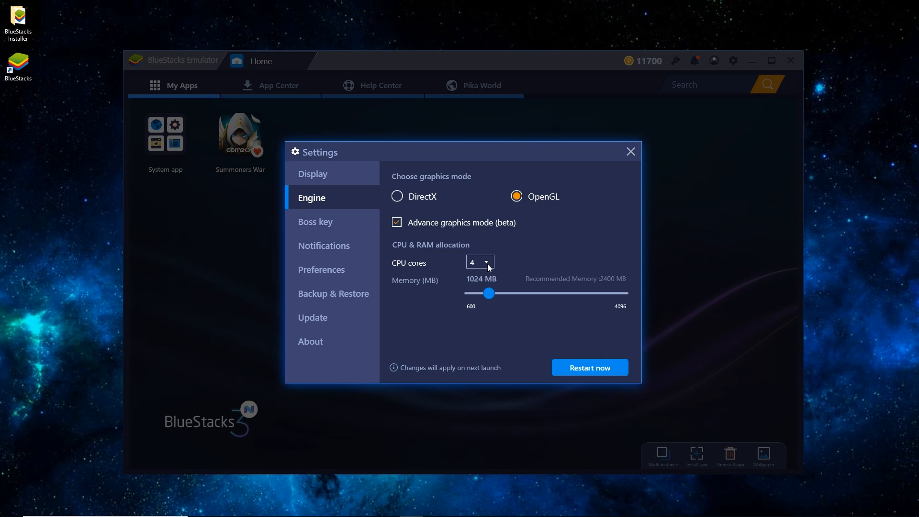
click(479, 262)
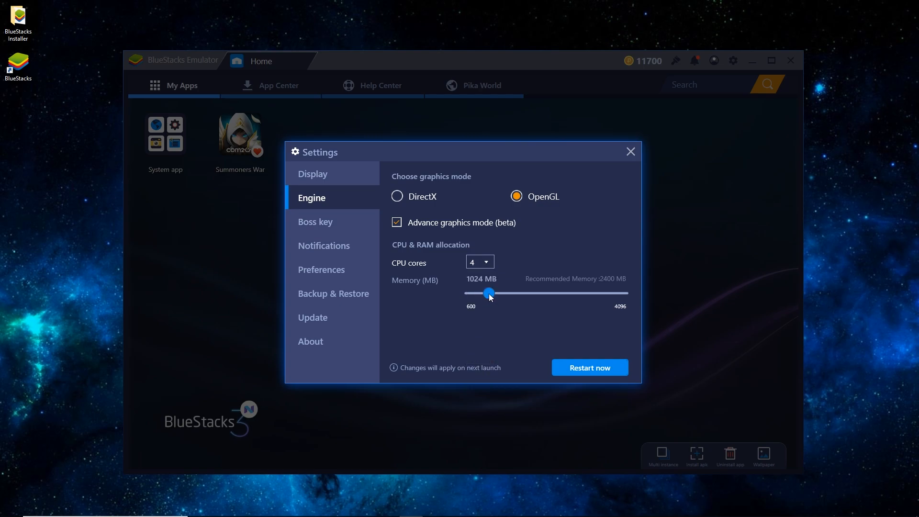
Raise memory to 3000 MB and restart the emulator to apply.
drag(489, 293, 574, 293)
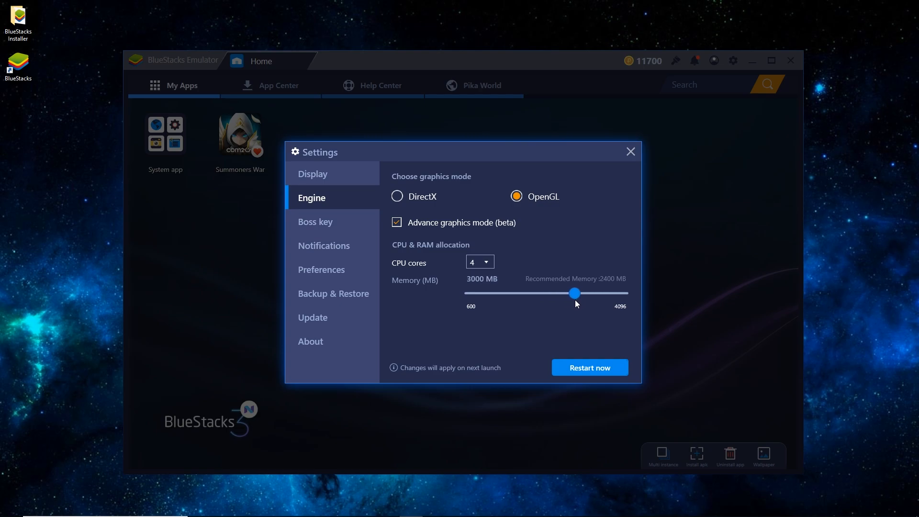
mouse_move(502, 278)
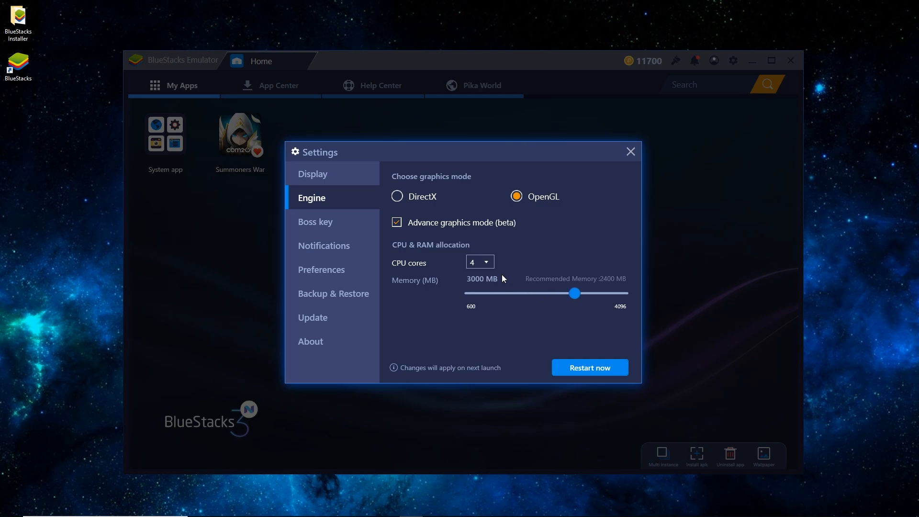
mouse_move(615, 397)
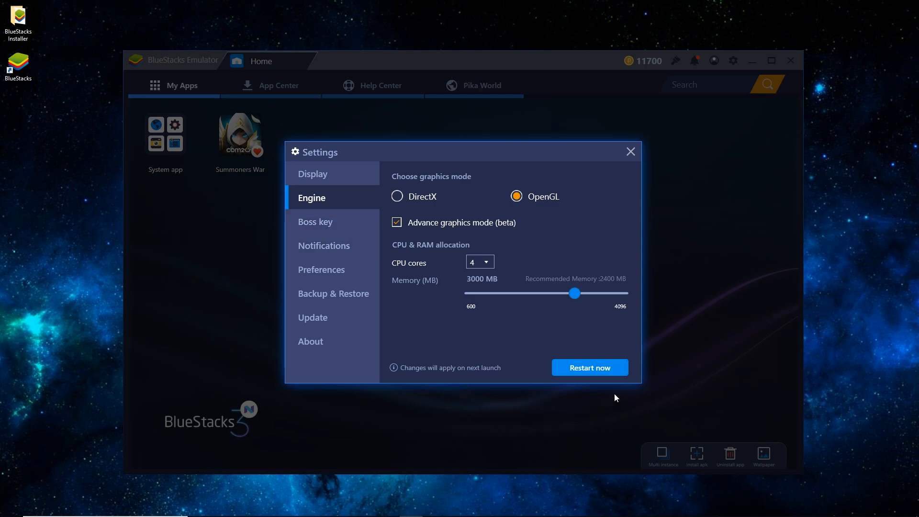
click(589, 367)
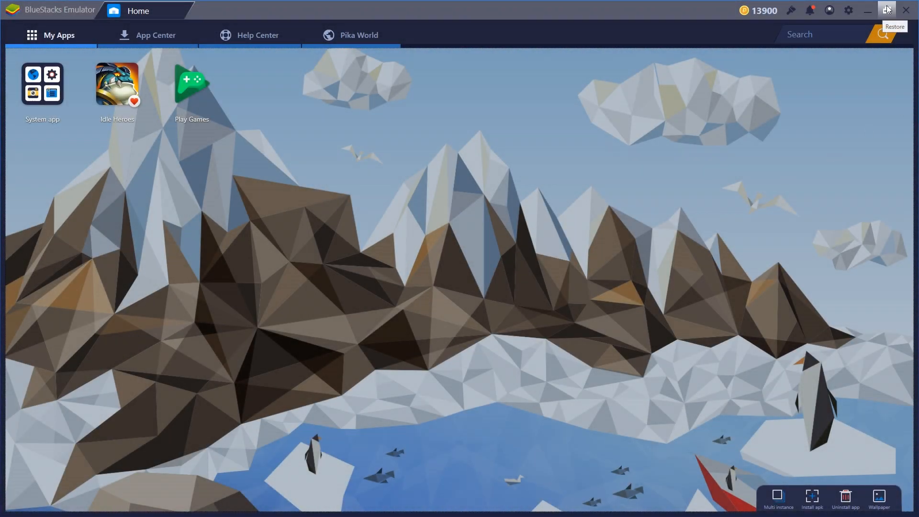
Show the System app folder with Settings, Browser, Camera, Google Play and Media Manager.
click(41, 86)
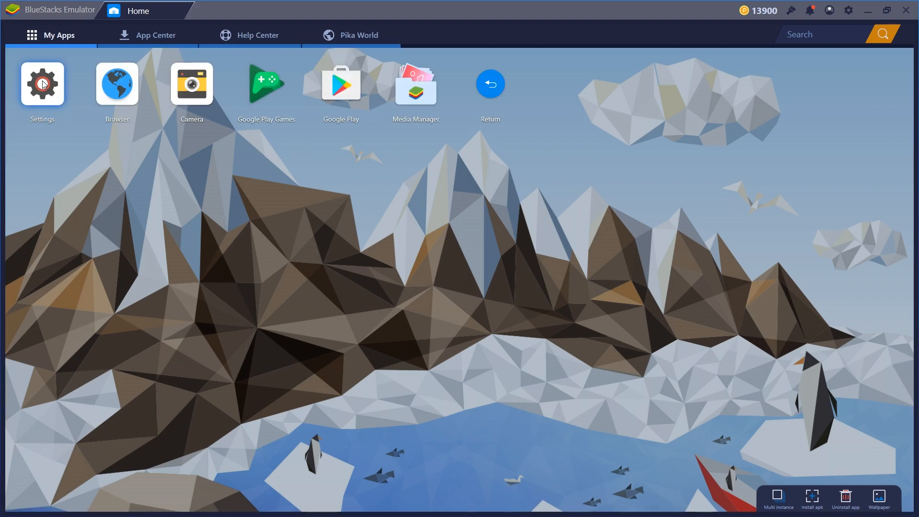
mouse_move(340, 85)
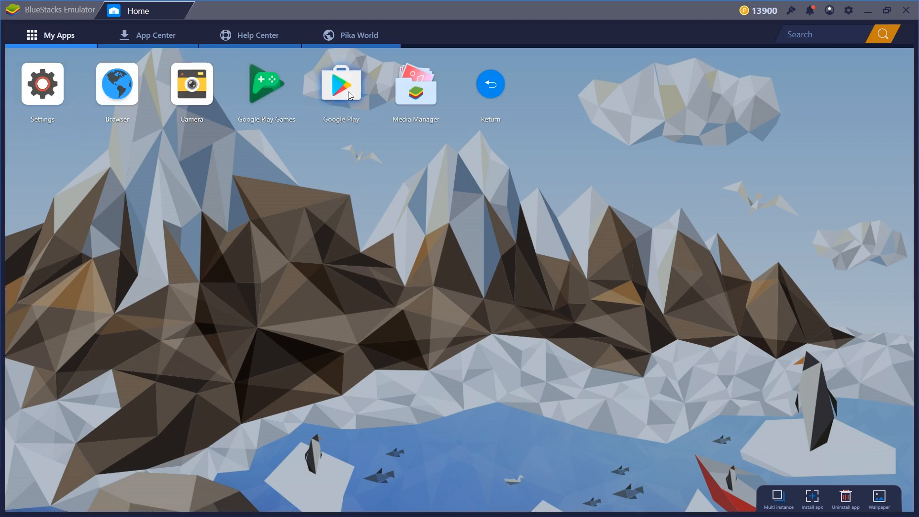
Find MARVEL Contest of Champions in Google Play, install it and launch the game.
click(341, 84)
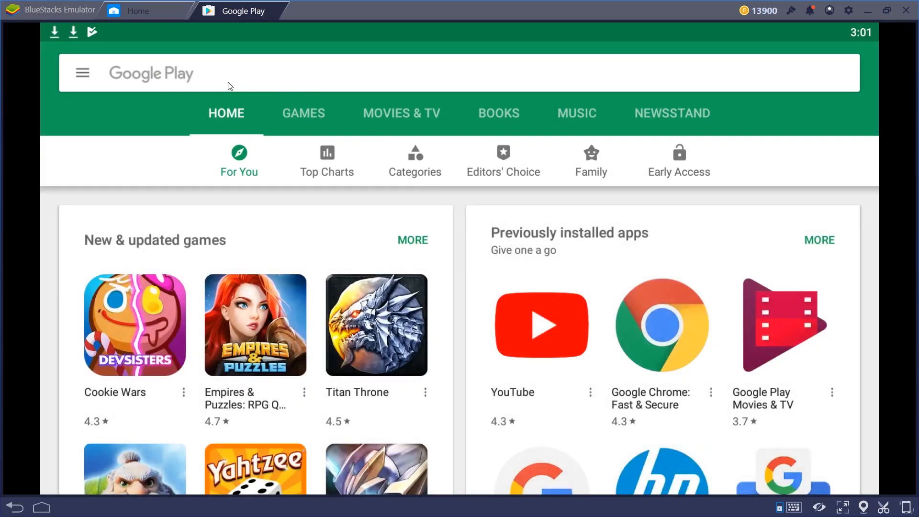
text(Content)
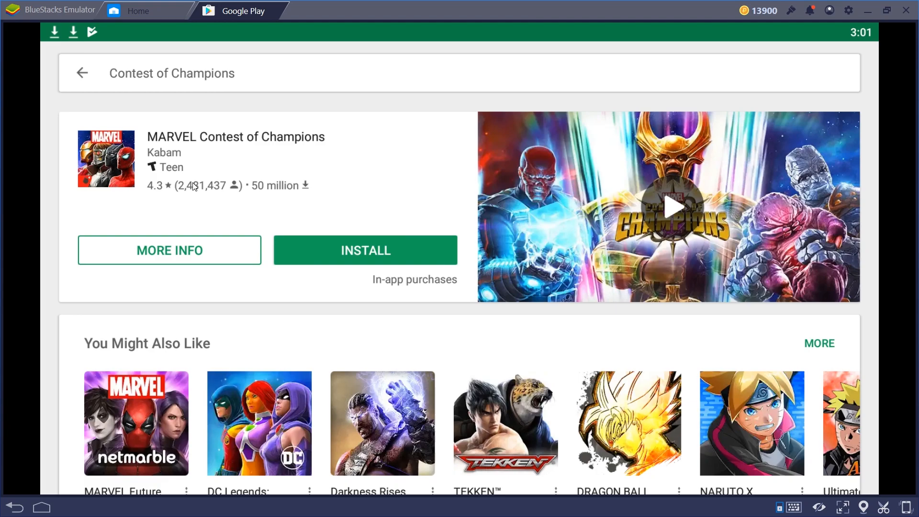
click(365, 250)
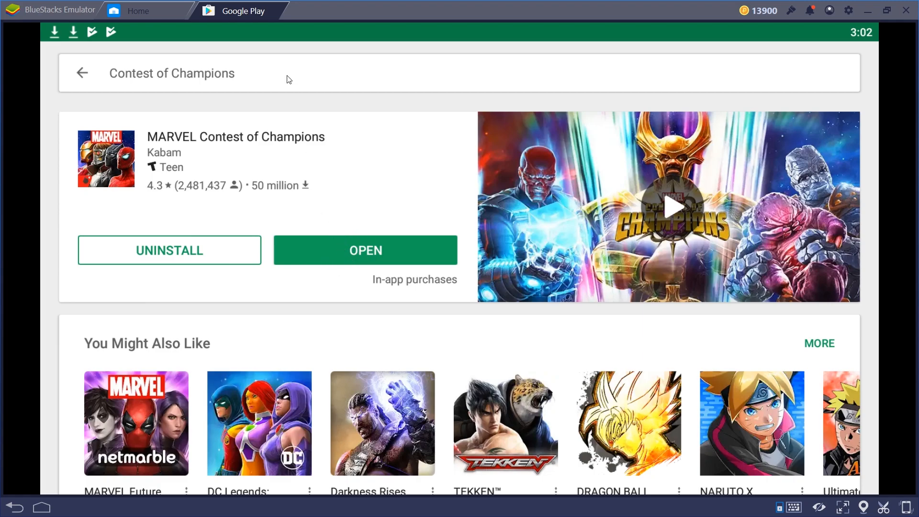
click(138, 11)
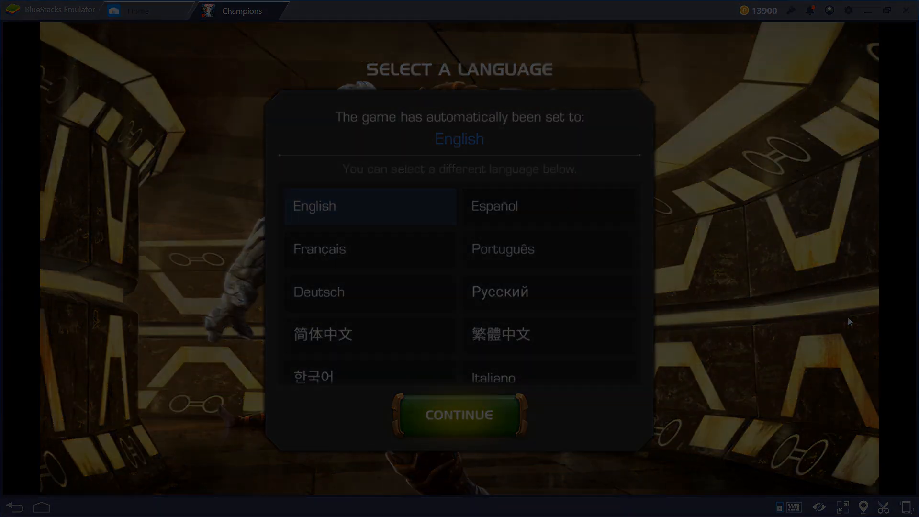
Continue past the Select a Language screen with English chosen.
click(459, 414)
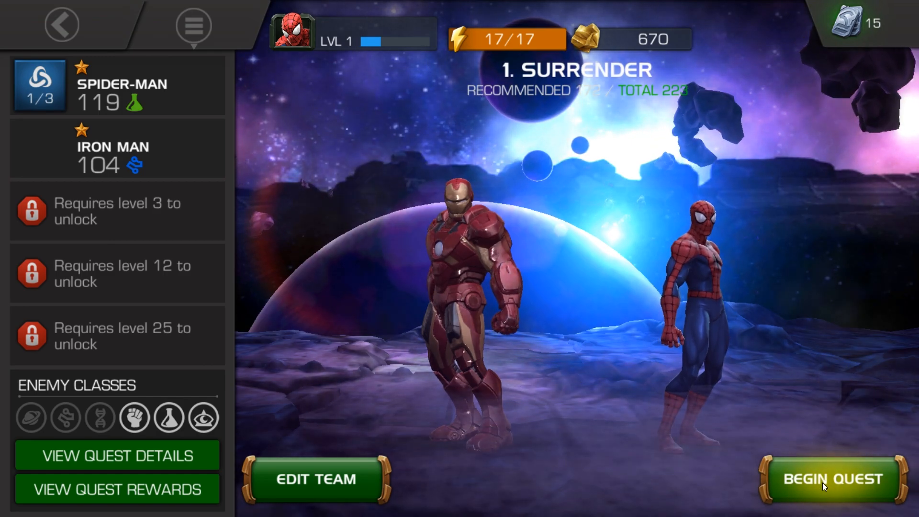
Begin the 1. Surrender quest with Spider-Man and Iron Man.
click(828, 480)
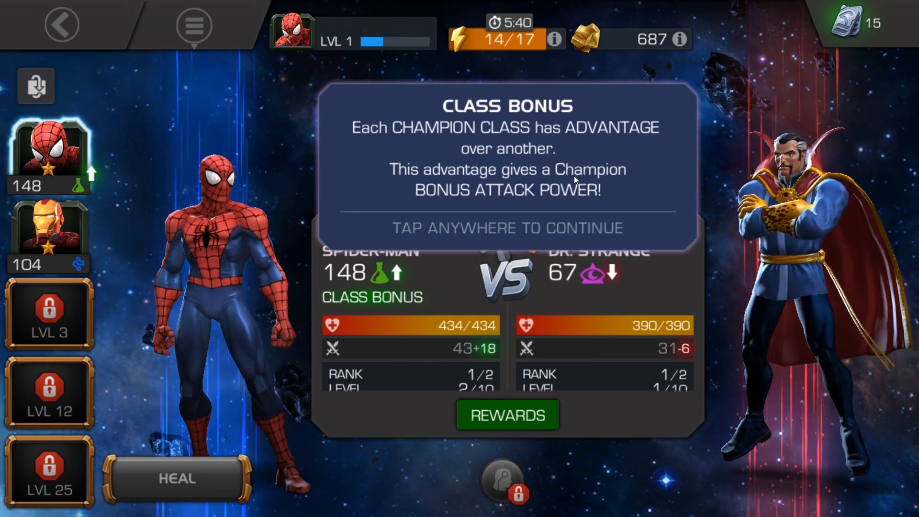
Dismiss the Class Bonus tip, pick Spider-Man over Iron Man, check the rewards and proceed to the fight.
click(507, 176)
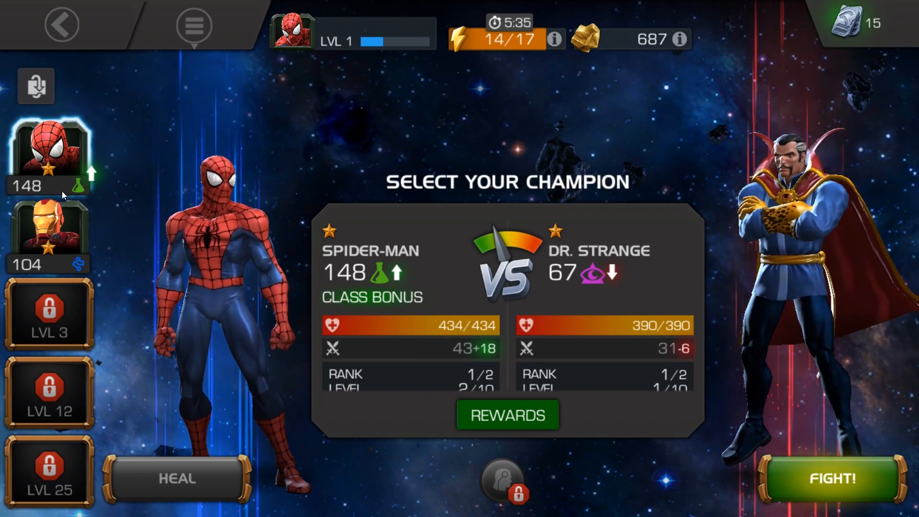
click(49, 234)
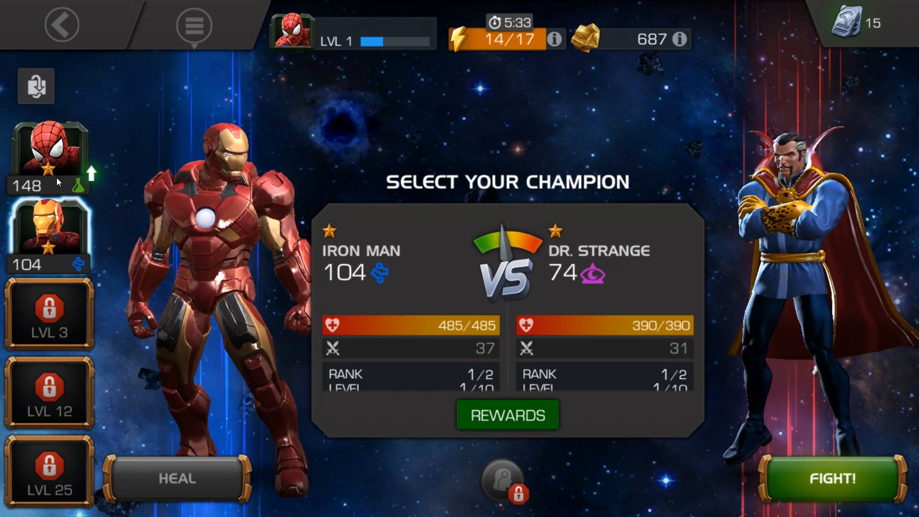
click(48, 149)
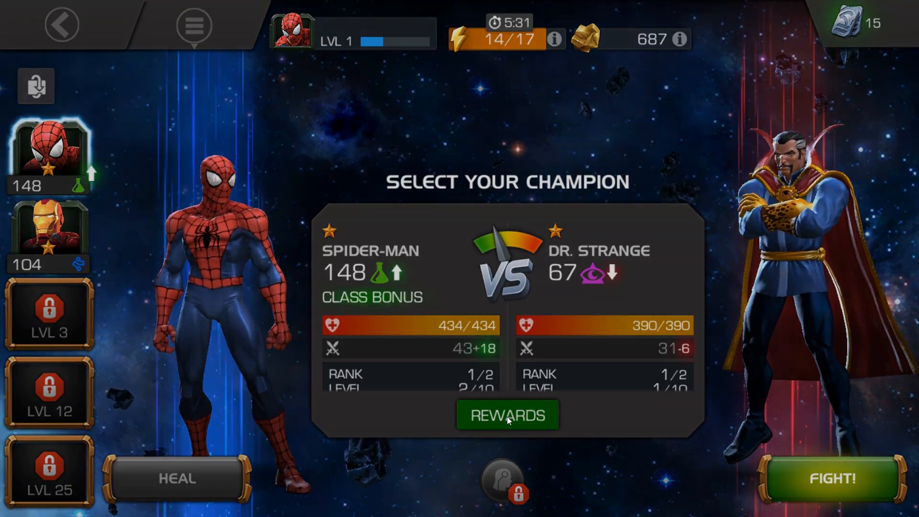
click(507, 414)
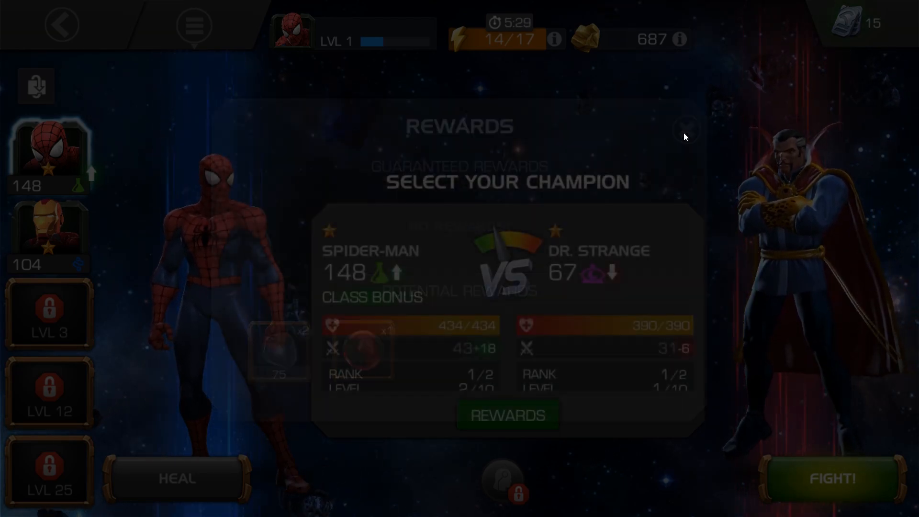
click(826, 479)
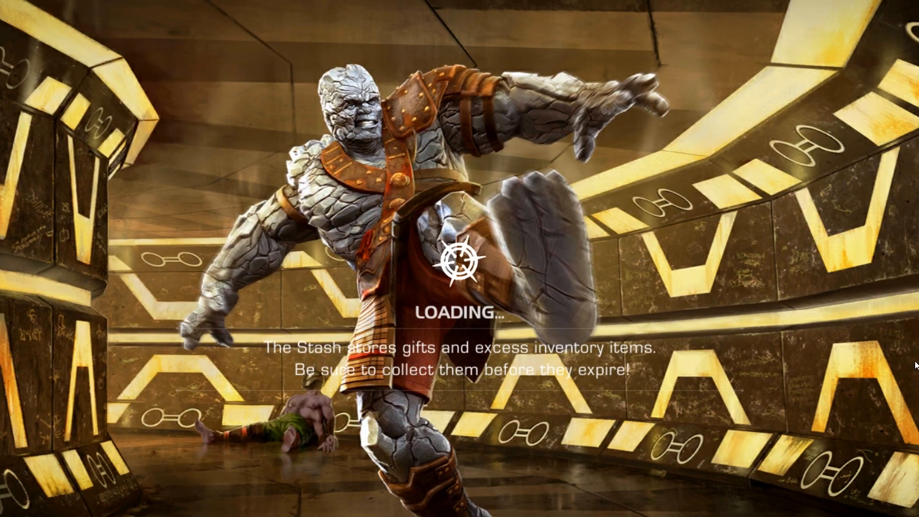